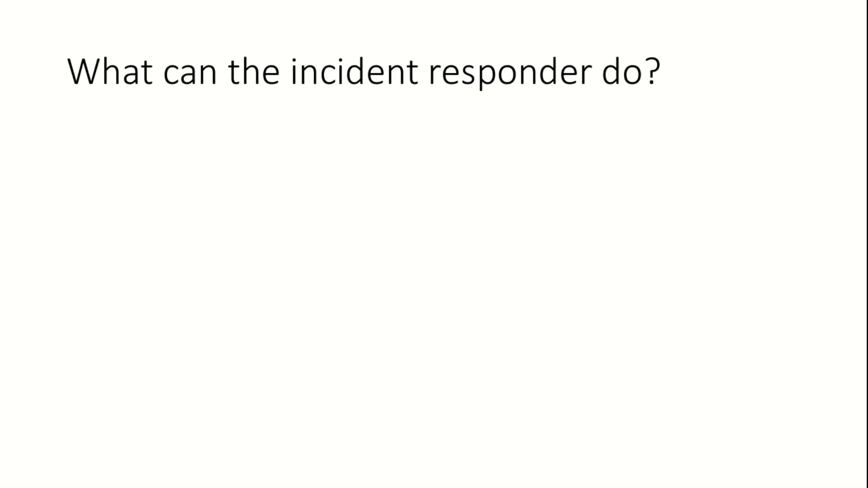
text(Wear gloves)
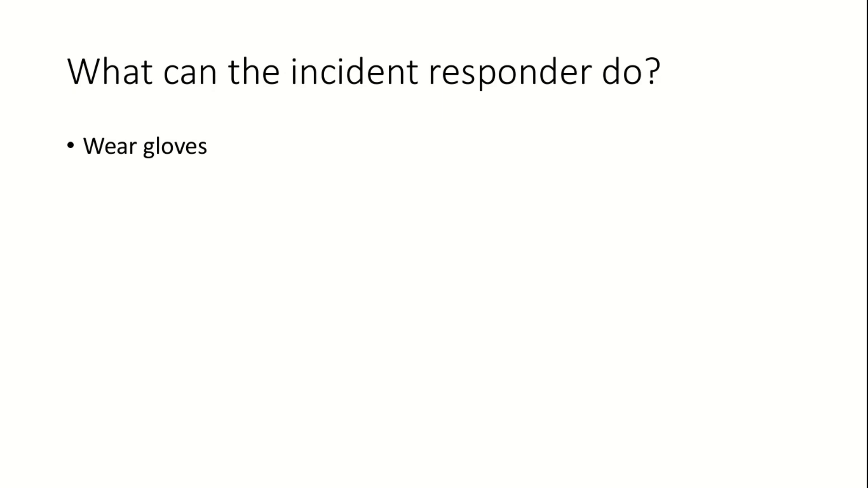
text(Take photographs)
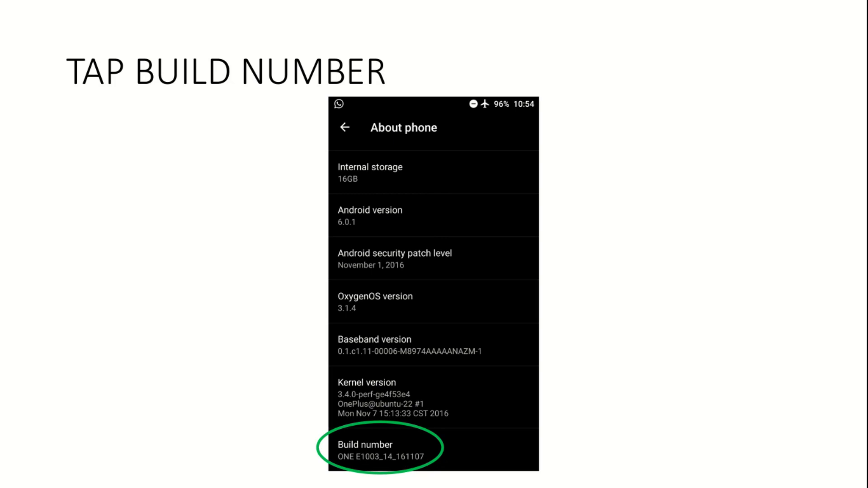
click(371, 457)
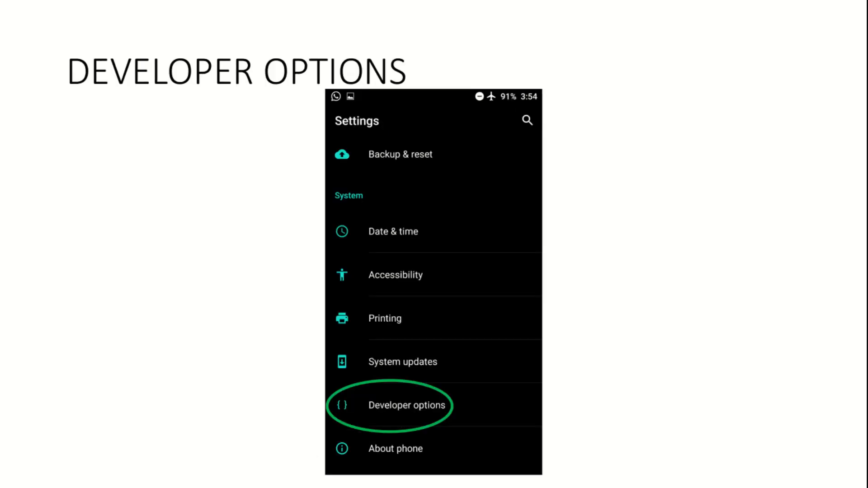
click(402, 405)
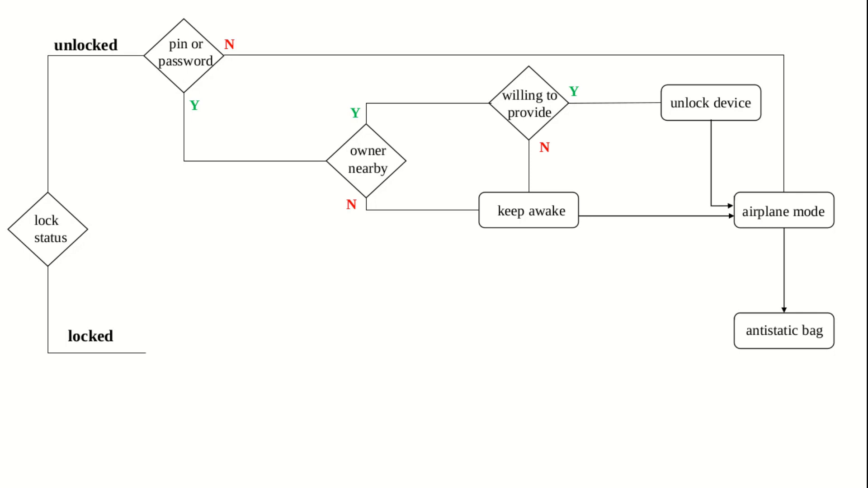
click(184, 355)
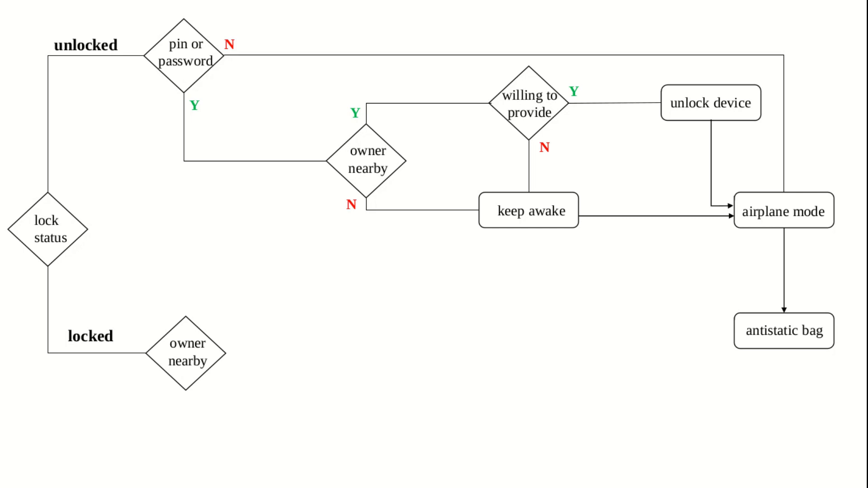